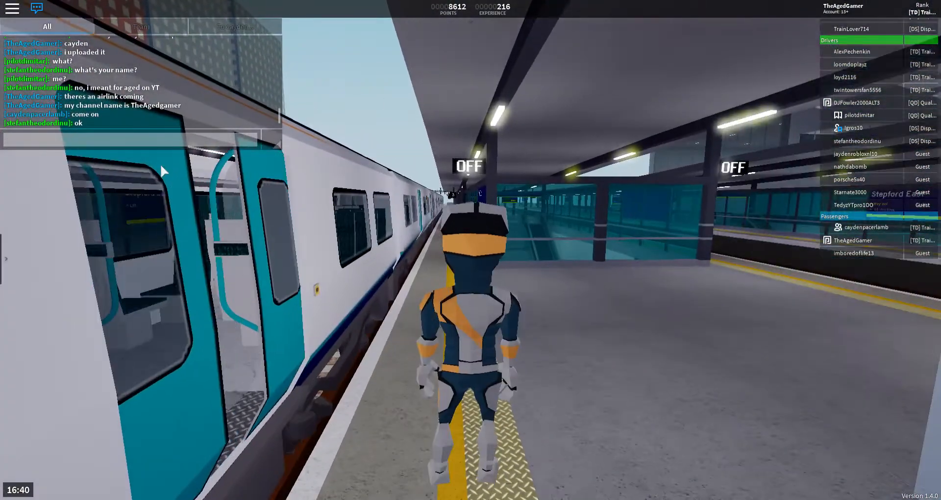
# Step: Board the Airlink train and ask in chat 'cayden where are you'
pyautogui.write('cayde')
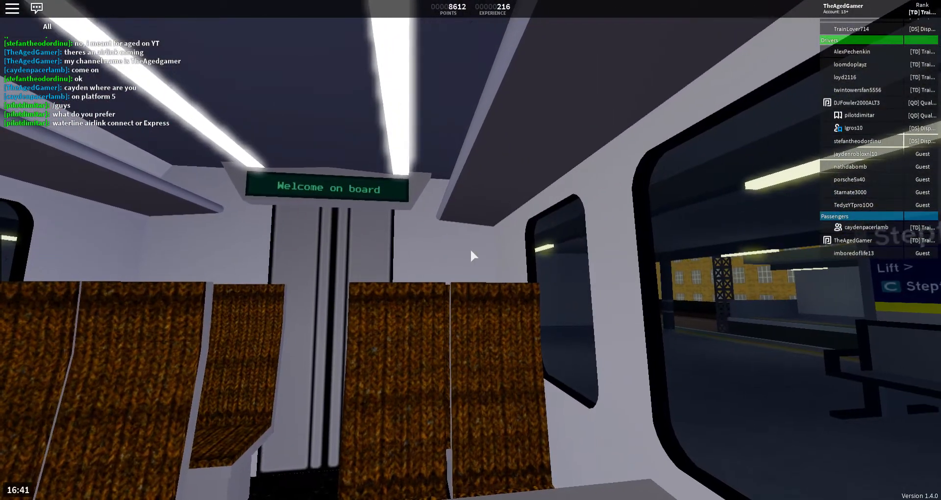
# Step: Reply 'connect' in chat to the Airlink Connect or Express question
pyautogui.click(36, 8)
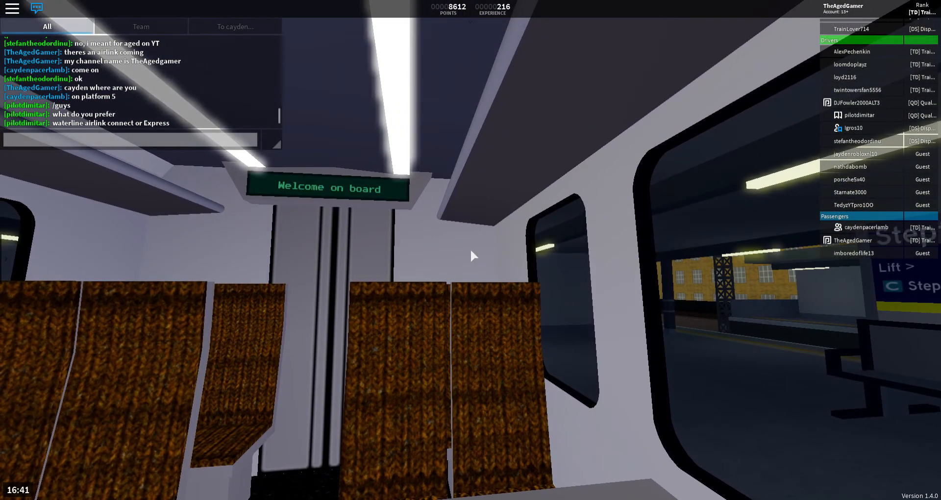
pyautogui.write('connect')
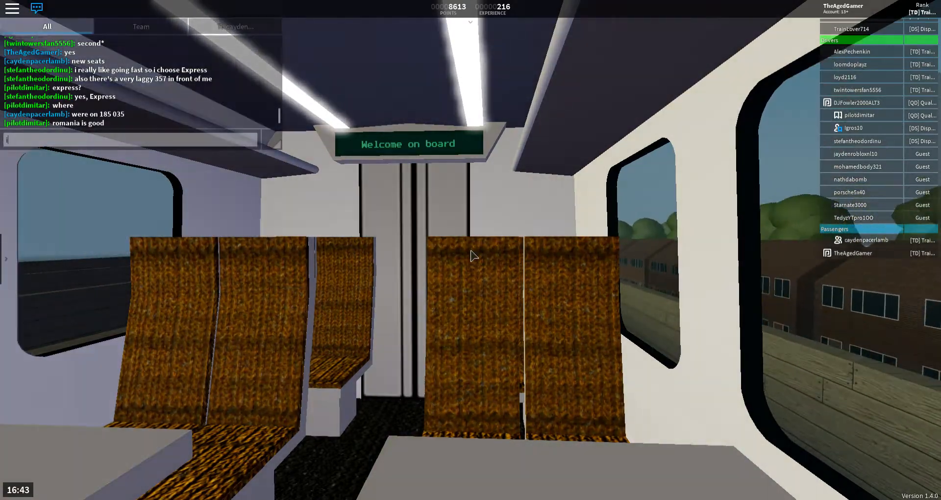
# Step: Send 'but what city has the best public transport' in chat and ready another message
pyautogui.write('bu')
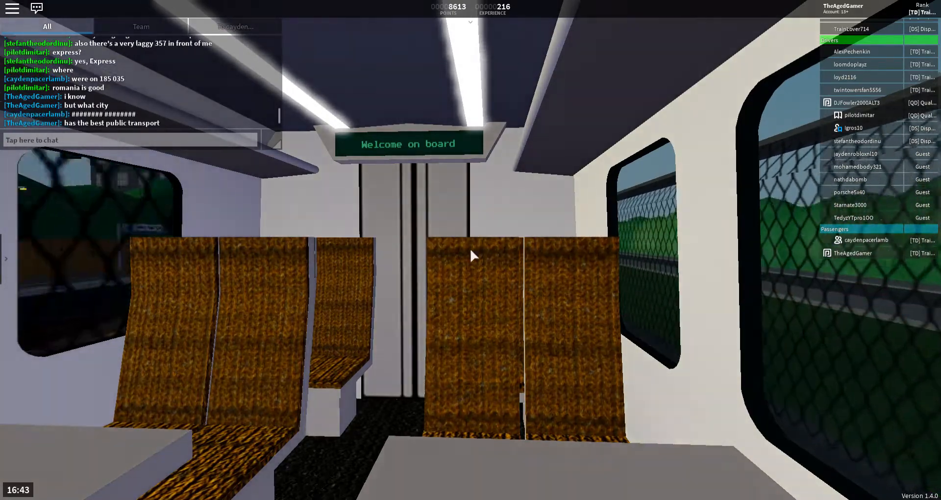
pyautogui.click(130, 140)
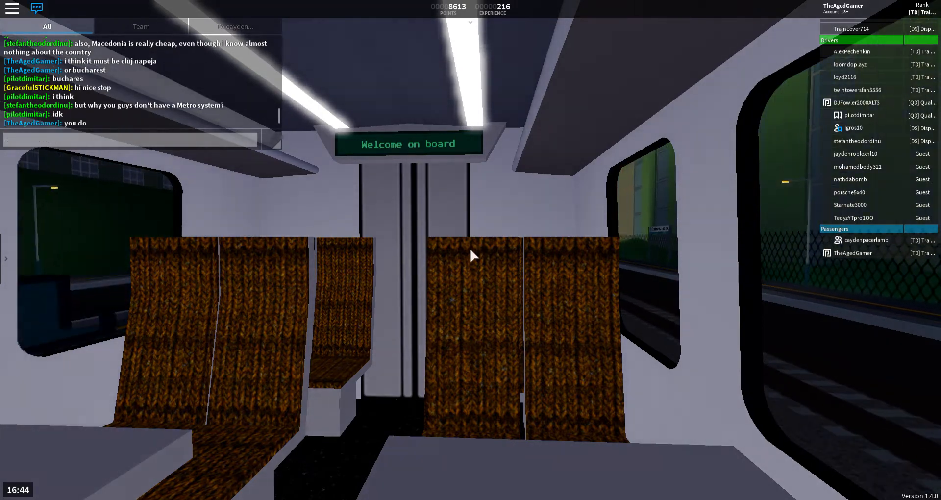
# Step: Suggest 'bucharest' in chat as the train reaches Elsemere station
pyautogui.write('bucharest')
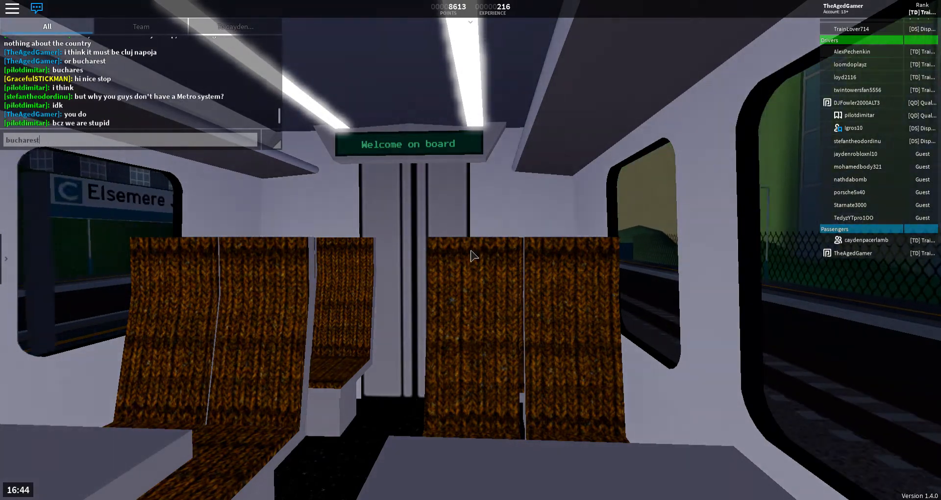